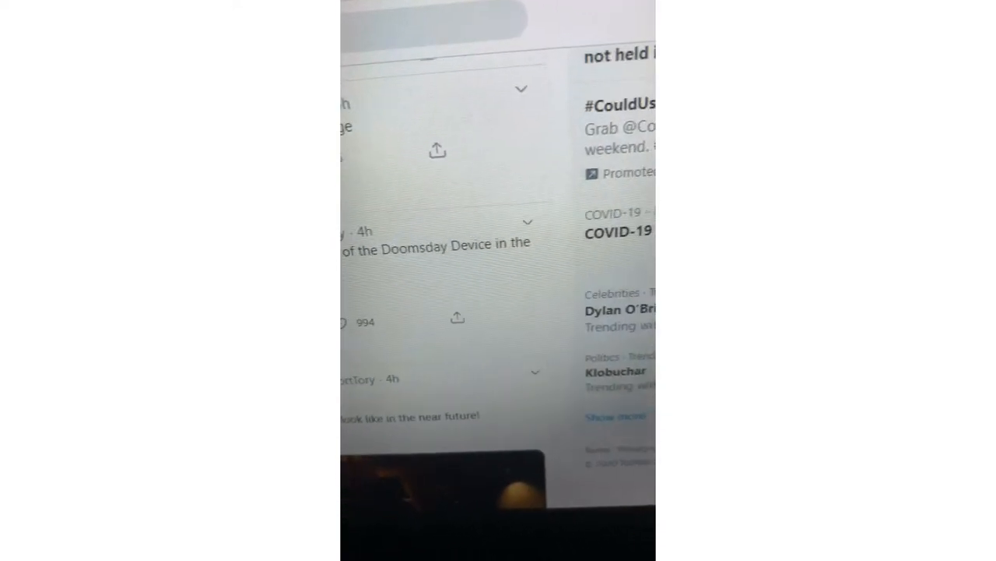
{"action": "scroll", "scroll_direction": "up", "scroll_amount": 3}
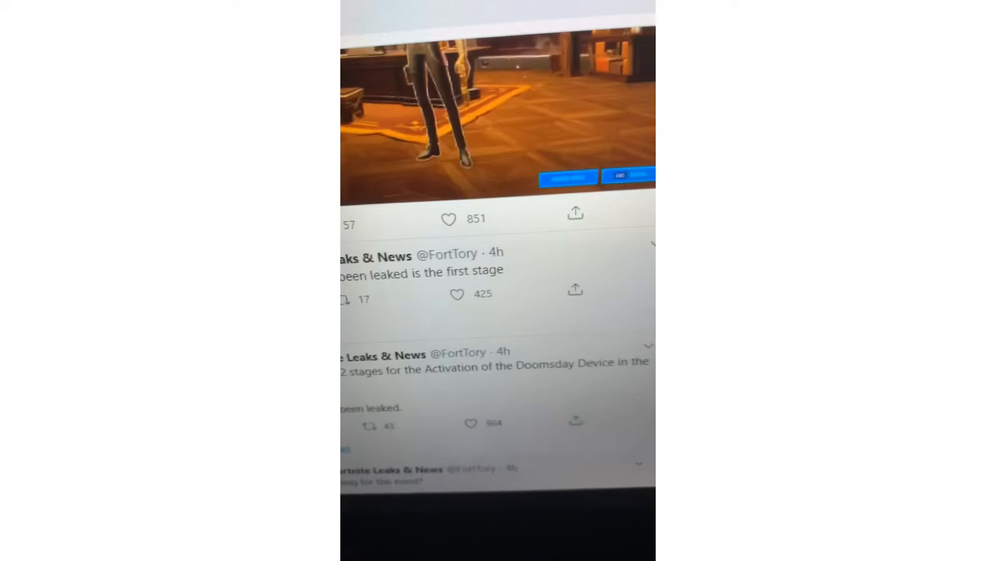
{"action": "scroll", "scroll_direction": "down", "scroll_amount": 3}
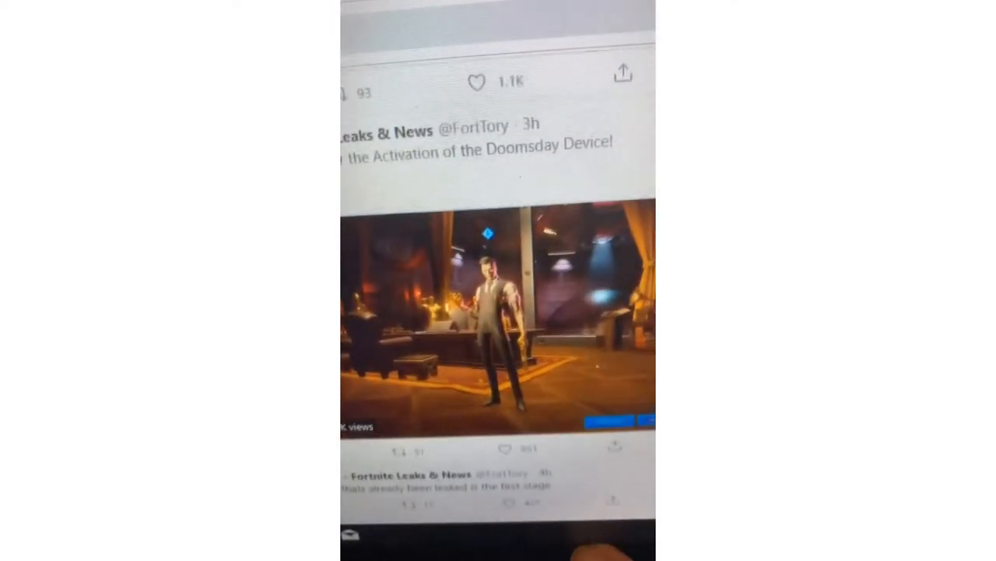
{"action": "scroll", "scroll_direction": "up", "scroll_amount": 3}
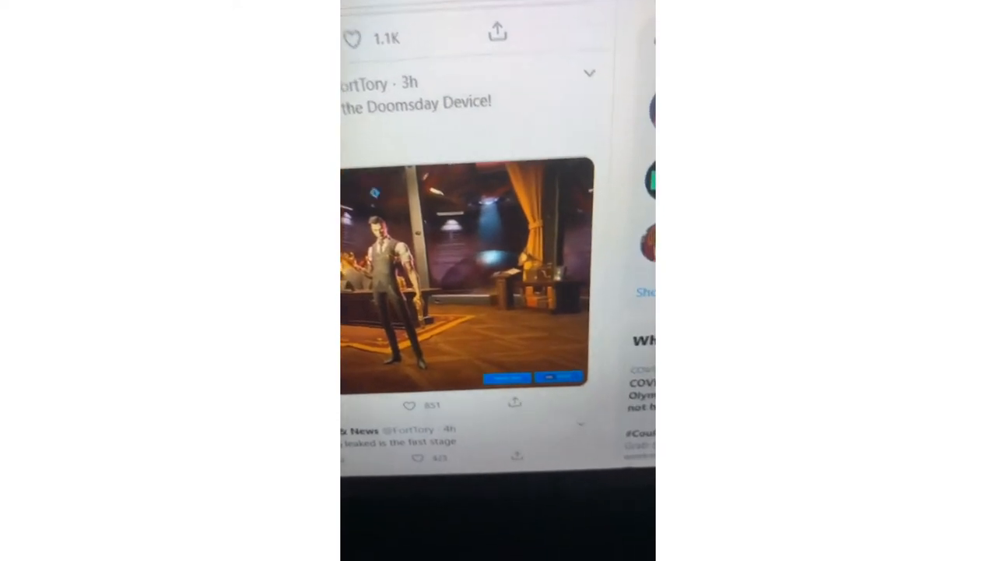
{"action": "scroll", "scroll_direction": "up", "scroll_amount": 3}
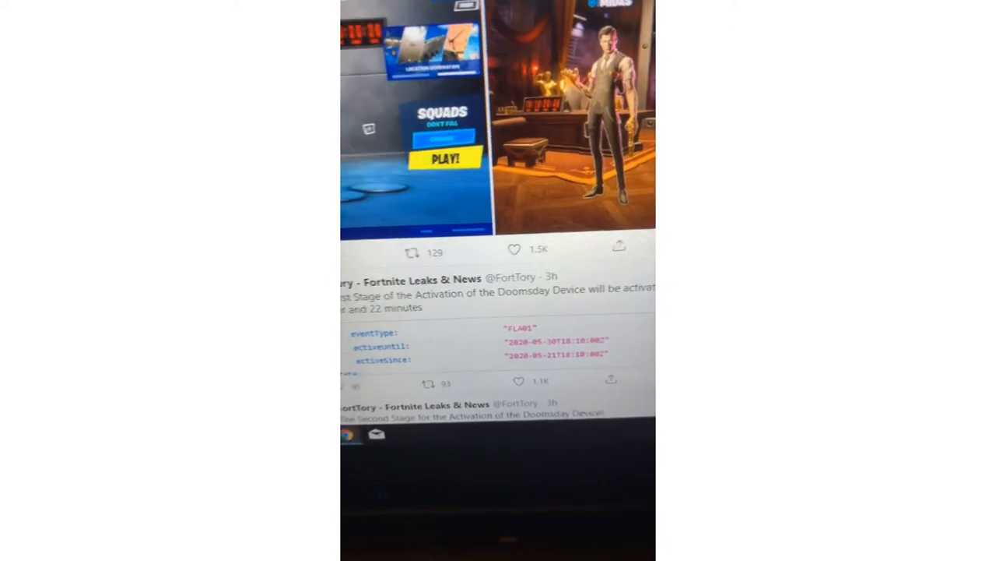
{"action": "scroll", "scroll_direction": "up", "scroll_amount": 3}
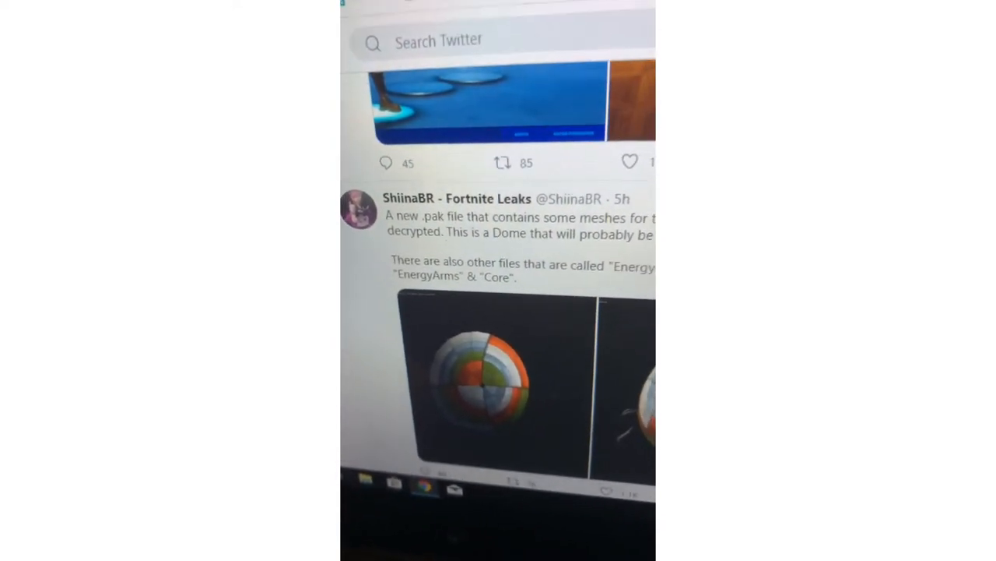
{"action": "scroll", "scroll_direction": "down", "scroll_amount": 3}
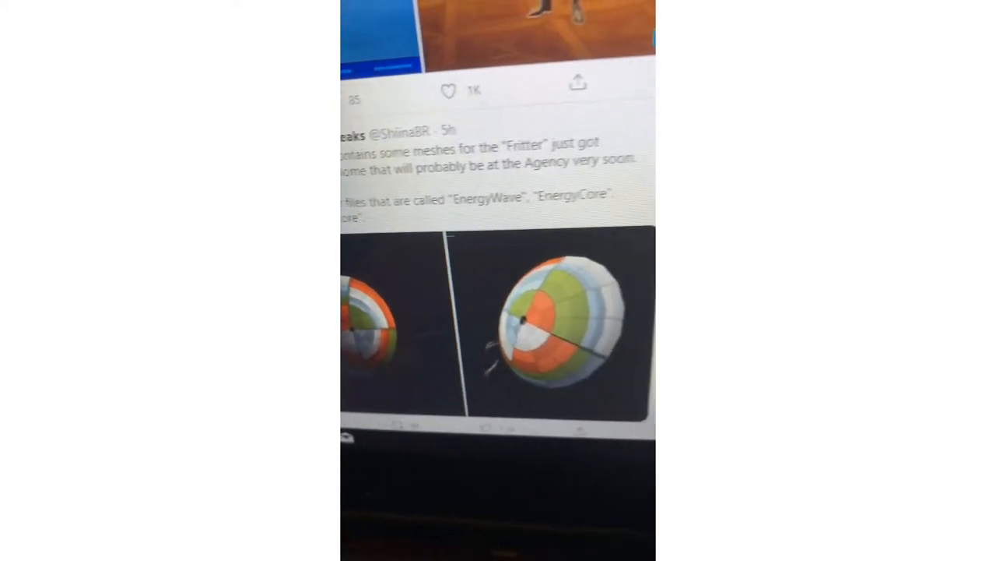
{"action": "scroll", "scroll_direction": "up", "scroll_amount": 3}
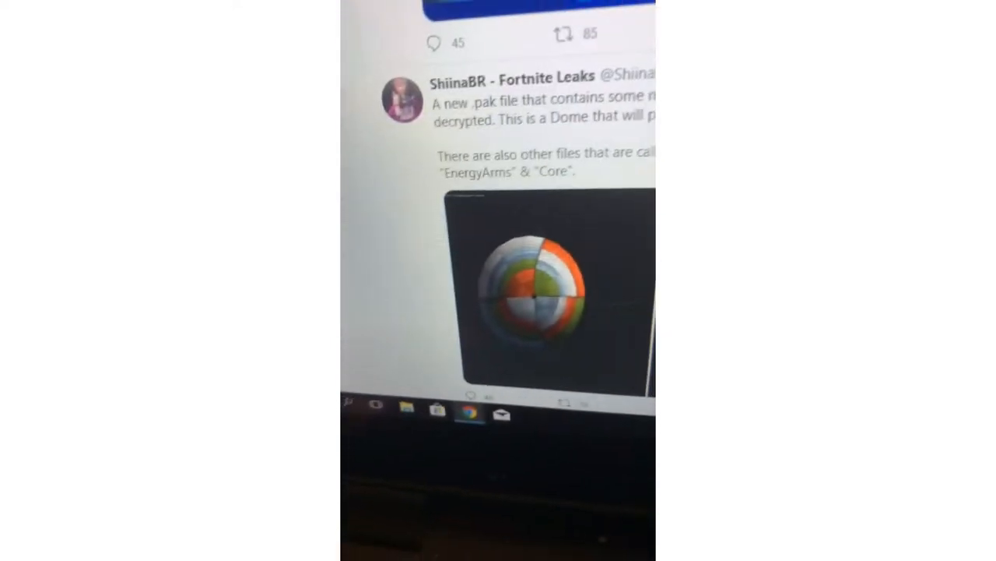
{"action": "scroll", "scroll_direction": "up", "scroll_amount": 3}
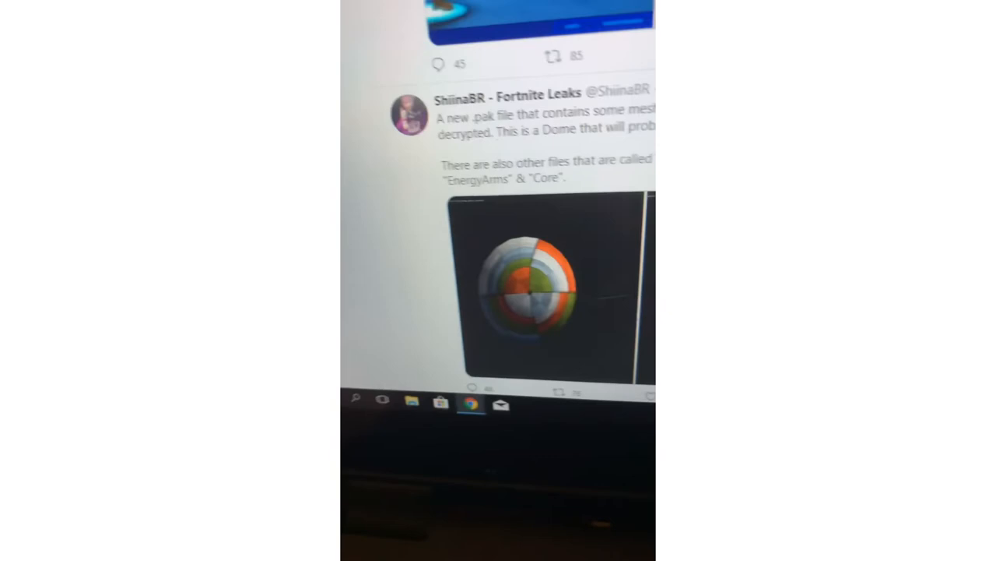
{"action": "scroll", "scroll_direction": "down", "scroll_amount": 3}
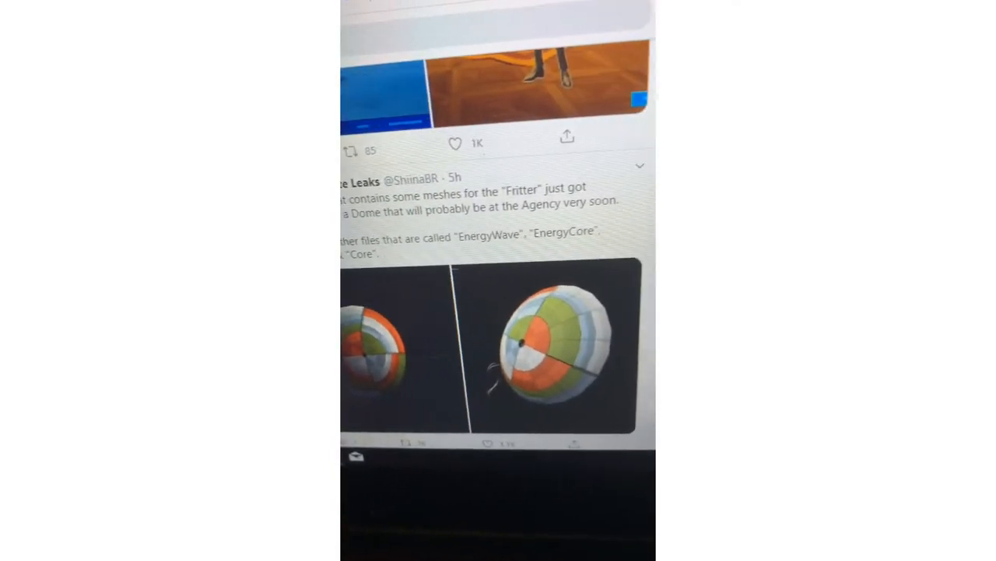
{"action": "scroll", "scroll_direction": "up", "scroll_amount": 3}
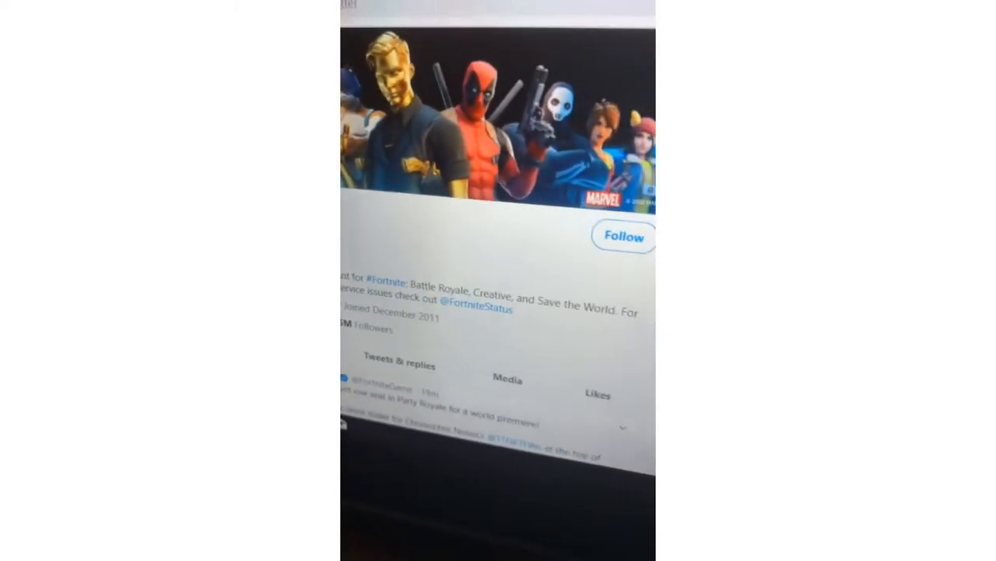
{"action": "scroll", "scroll_direction": "down", "scroll_amount": 3}
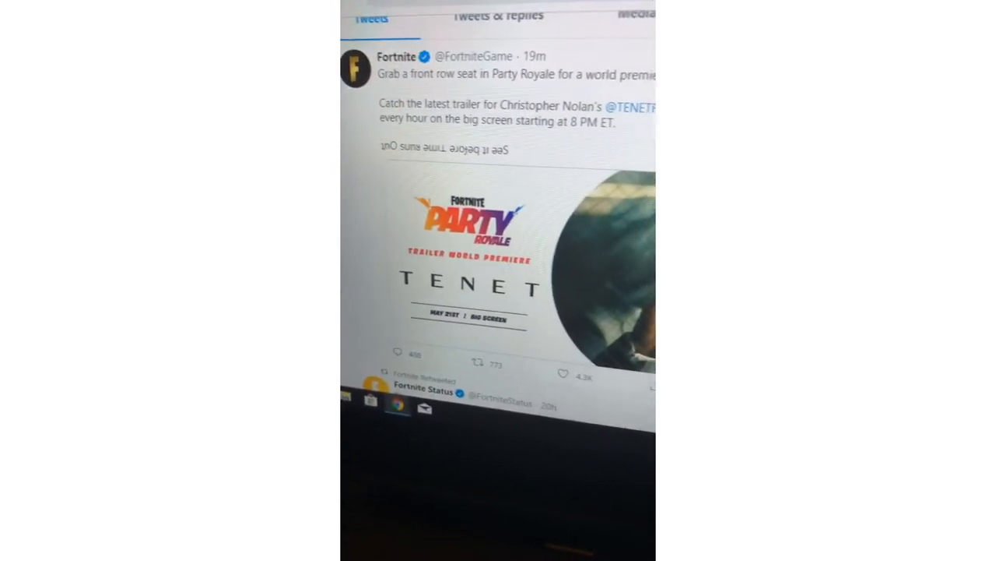
{"action": "scroll", "scroll_direction": "up", "scroll_amount": 3}
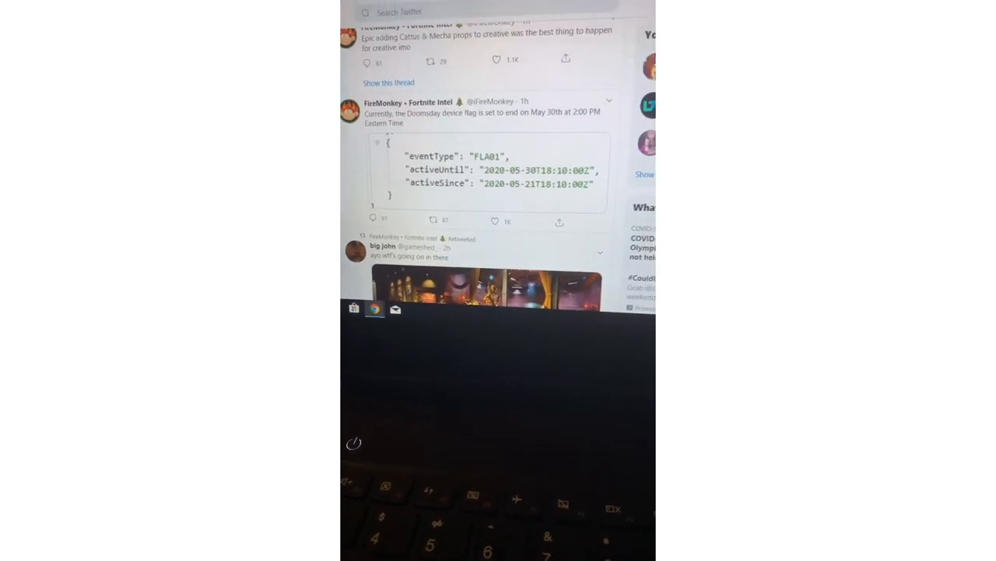
{"action": "scroll", "scroll_direction": "up", "scroll_amount": 3}
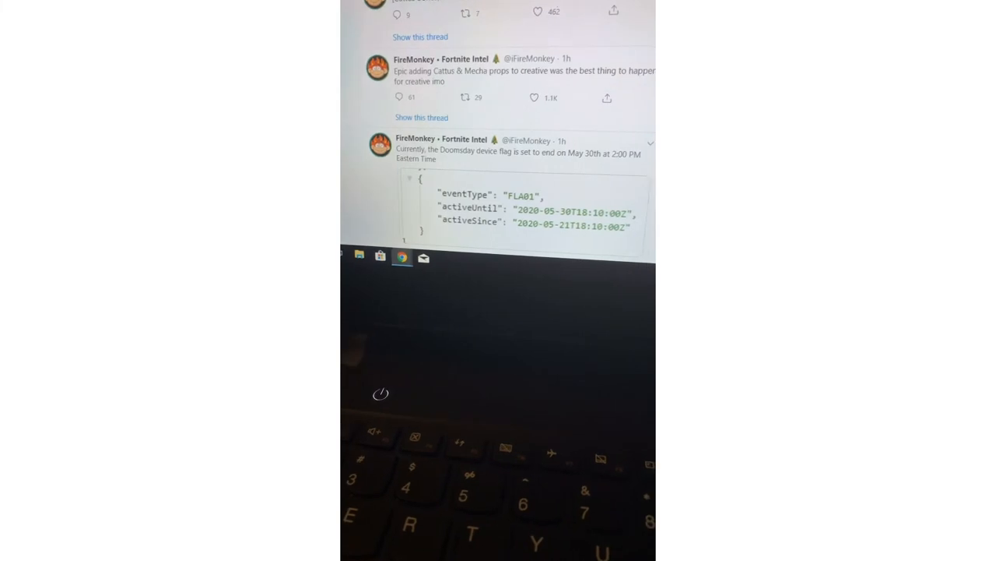
{"action": "scroll", "scroll_direction": "up", "scroll_amount": 3}
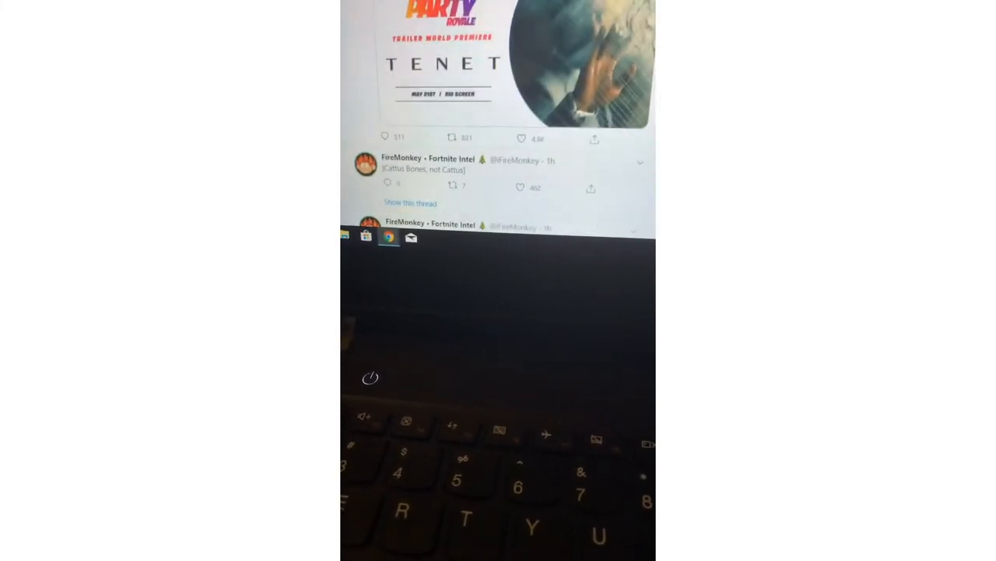
{"action": "scroll", "scroll_direction": "up", "scroll_amount": 3}
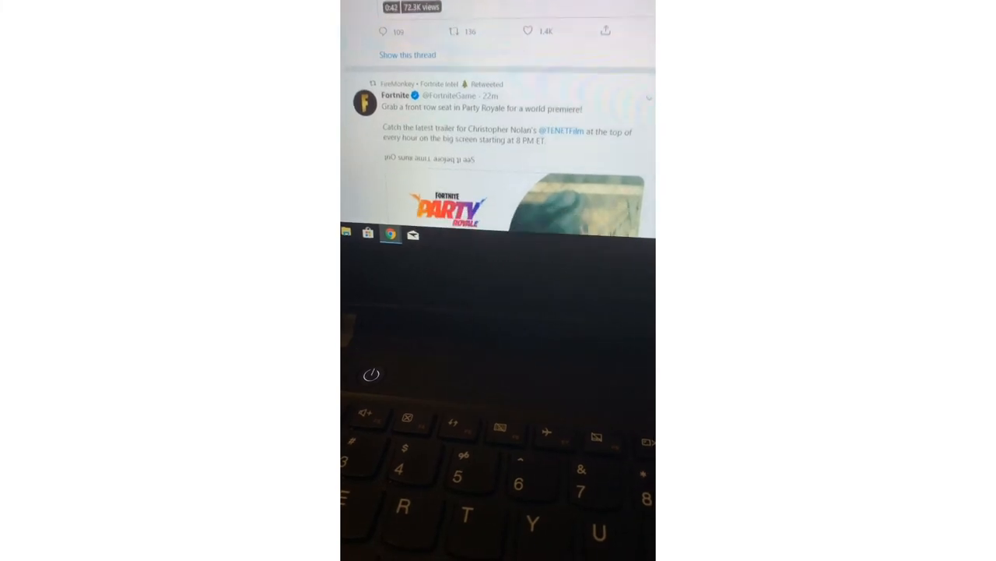